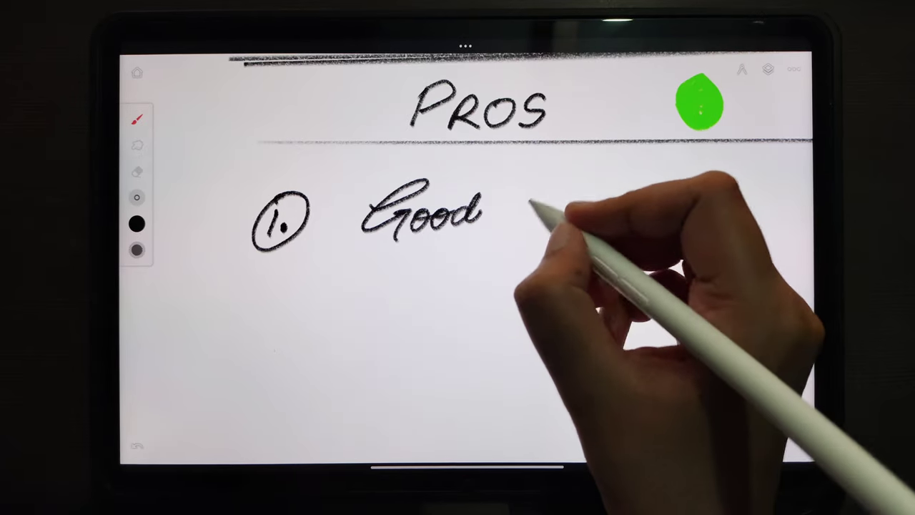
Handwrite the word 'Good' after the circled 1 under the PROS heading.
left_click_drag(514, 214, 572, 207)
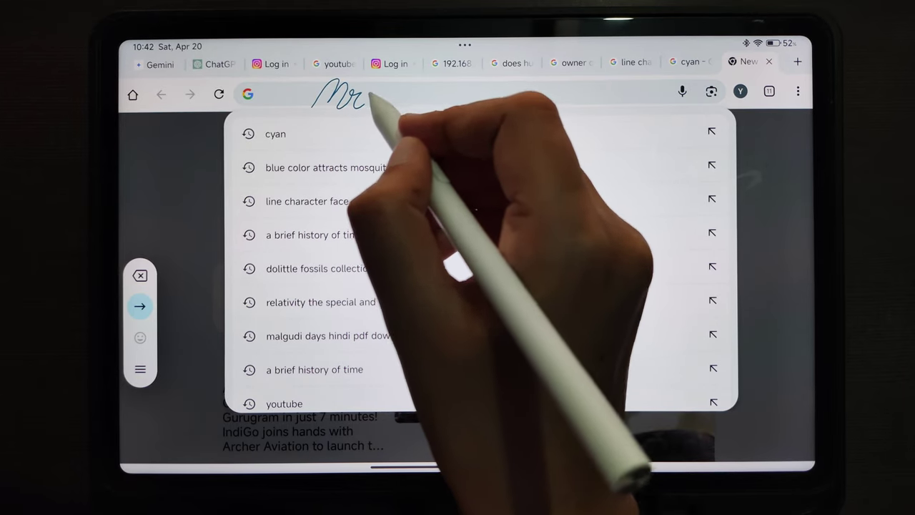
Handwrite 'Mr.' to search Mr Beast, then start a new handwritten query 'world's'.
type("Mr.")
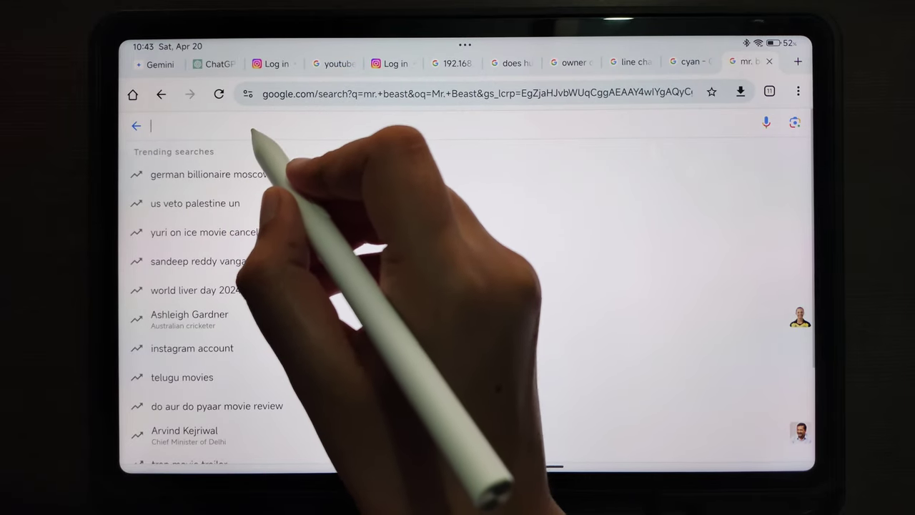
type("worl")
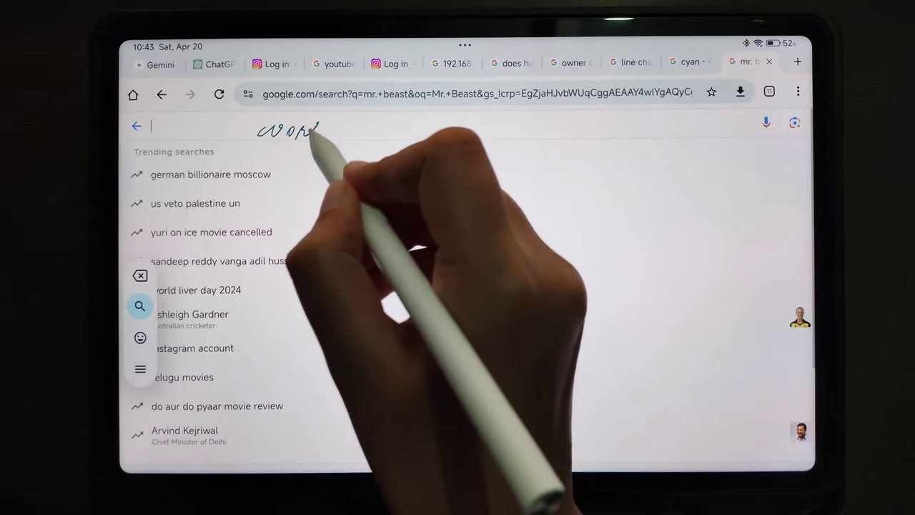
type("world's")
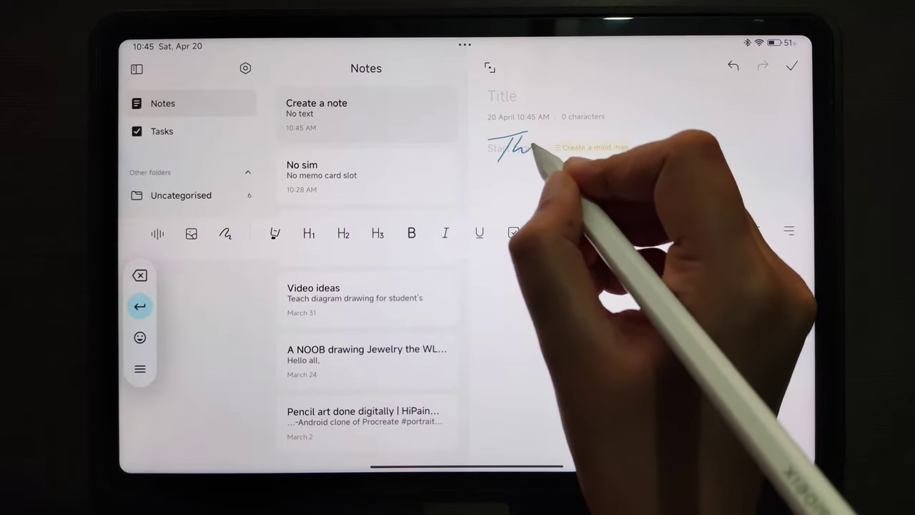
Handwrite 'This tablet is good for students' in the note body and start a new line.
type("tablet is")
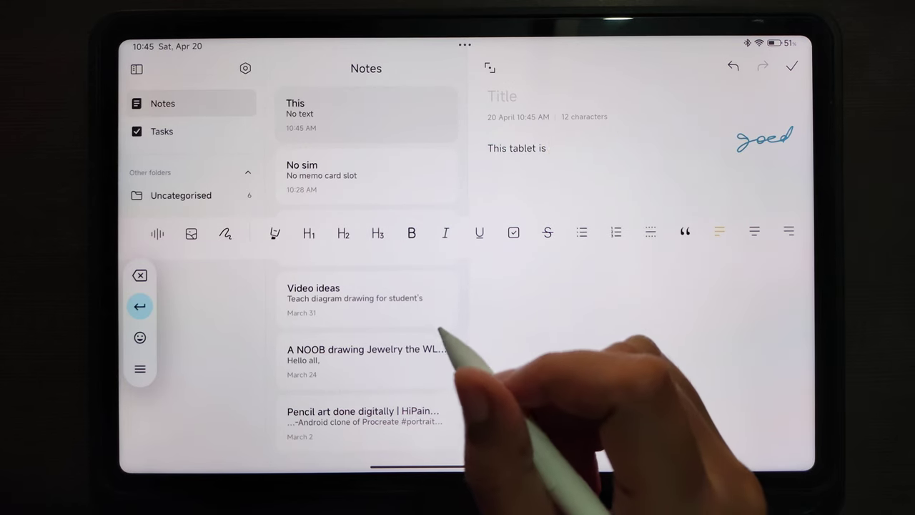
type("good for")
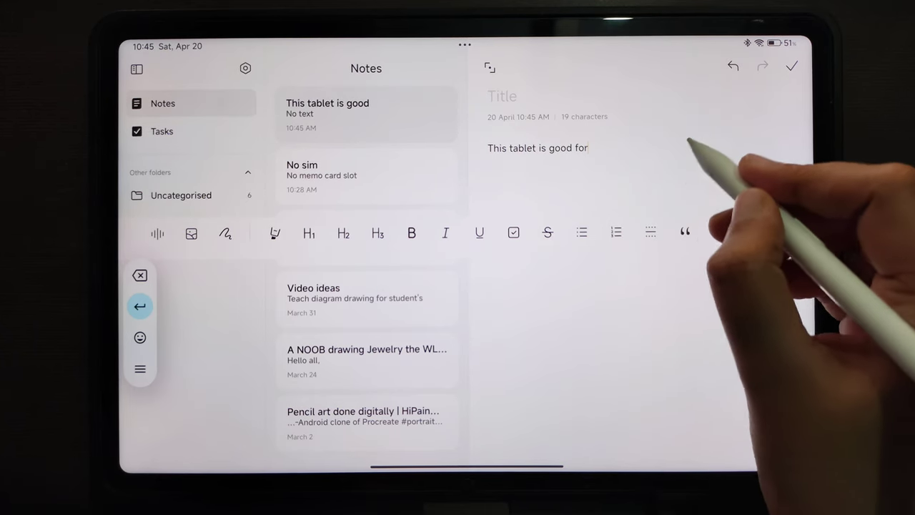
left_click_drag(672, 150, 794, 150)
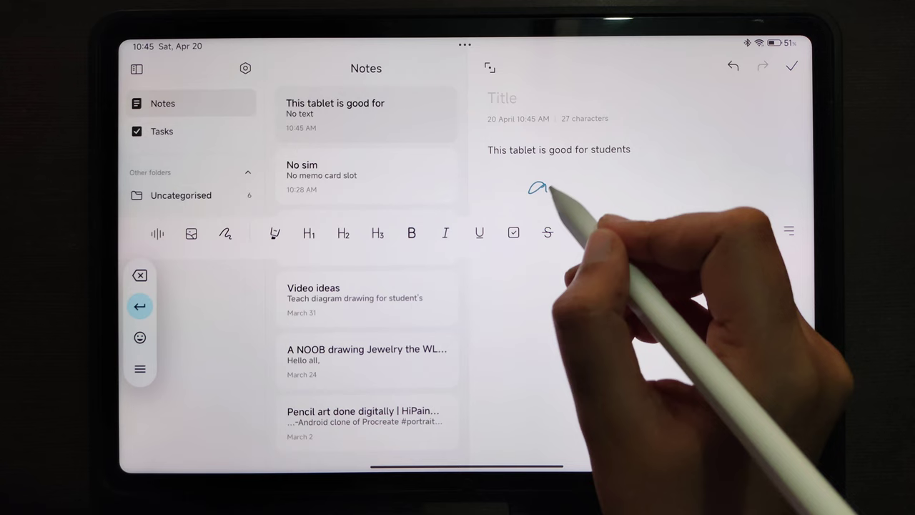
left_click_drag(532, 186, 650, 171)
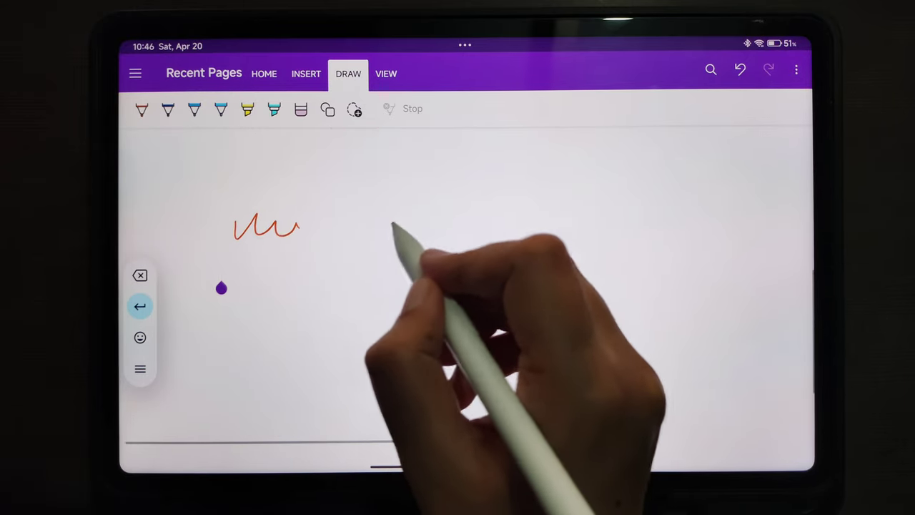
Launch the 'Try out your stylus' handwriting demo from the stylus options.
left_click(140, 369)
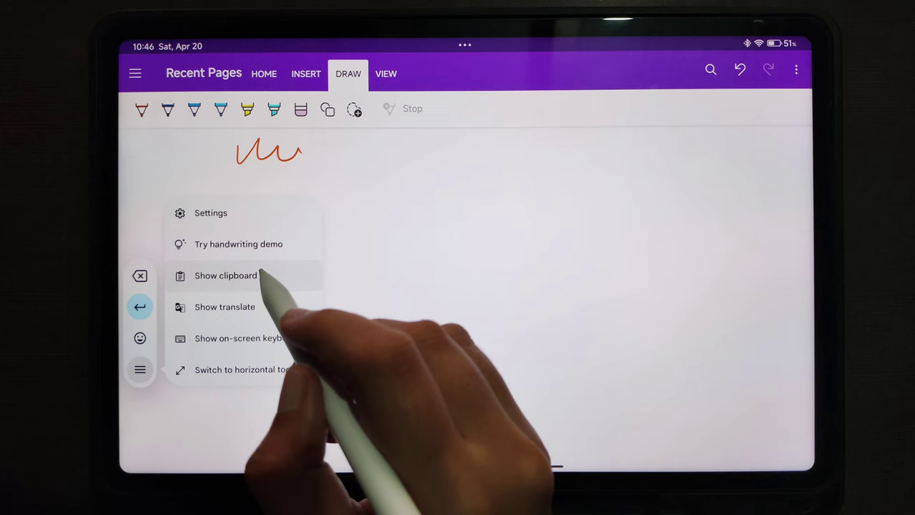
left_click(238, 243)
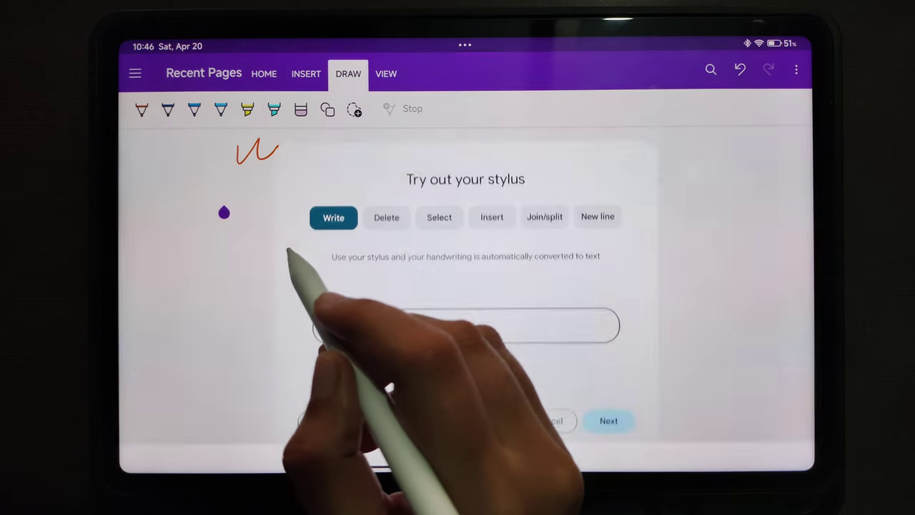
Practise the delete, select and insert gesture lessons, handwriting 'delete' in the field.
left_click(386, 218)
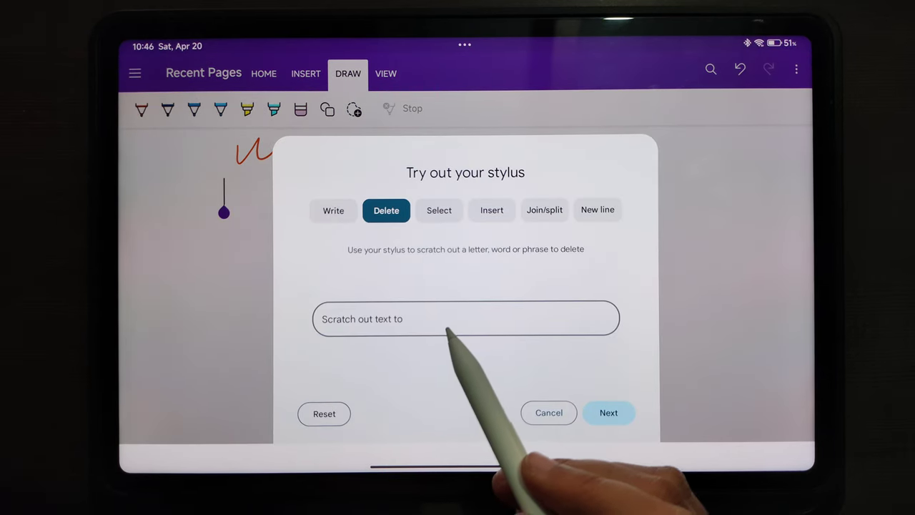
type("delete")
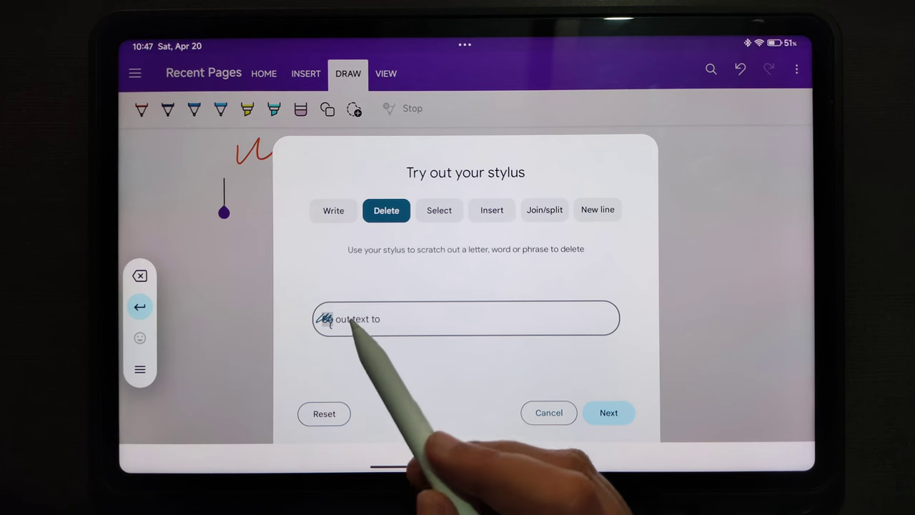
left_click(438, 210)
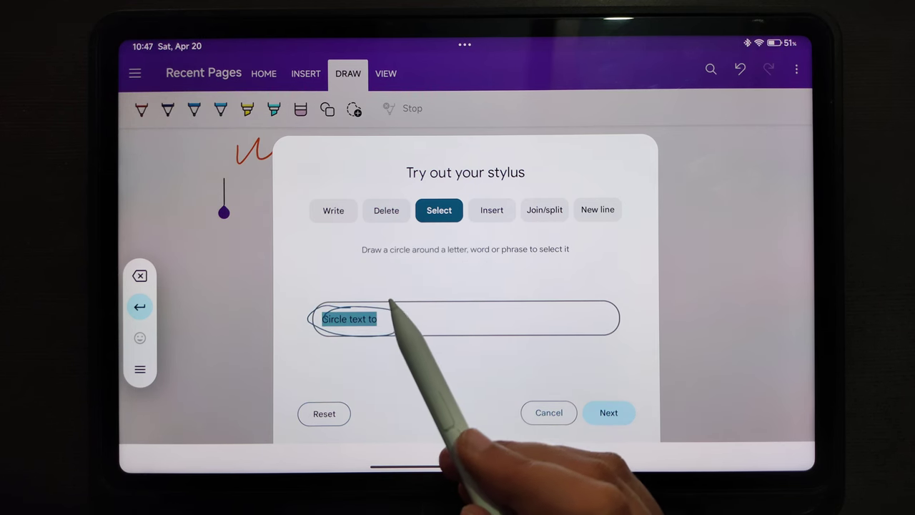
left_click(492, 209)
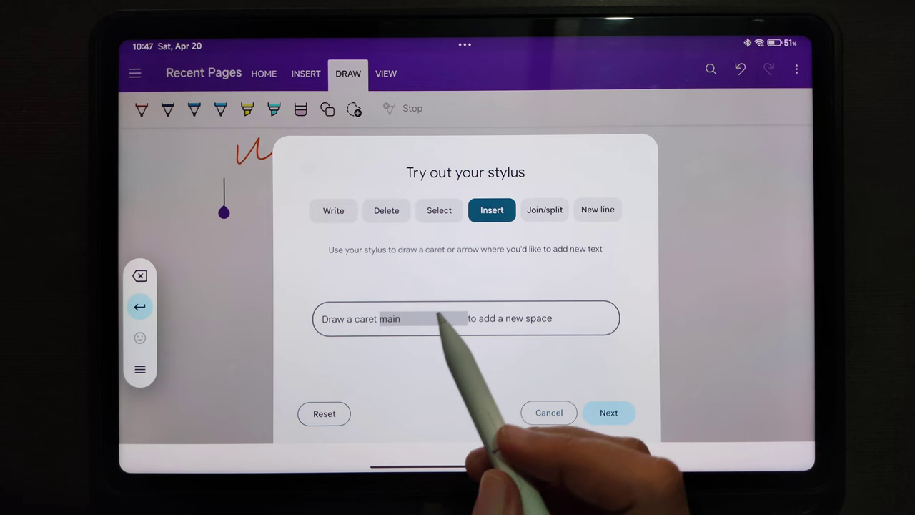
Move through the join/split lesson to New line and break the sentence onto a new line.
left_click(543, 208)
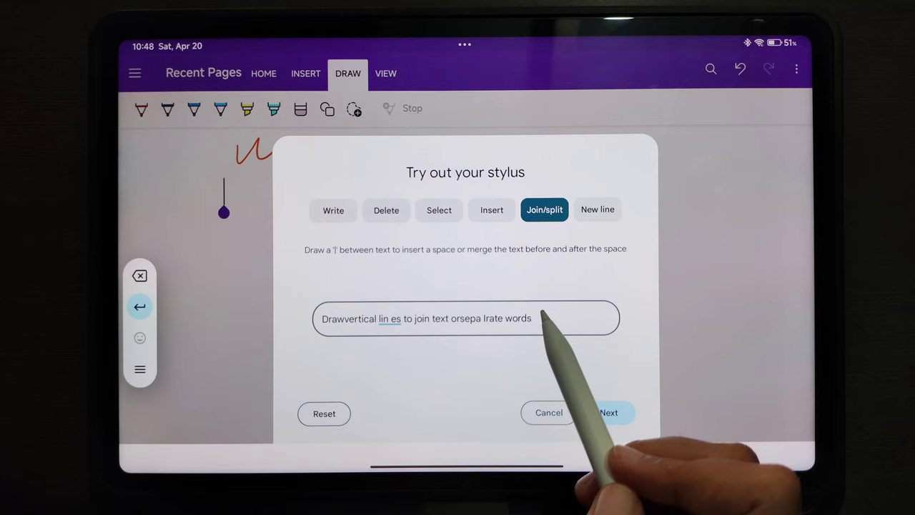
left_click(598, 209)
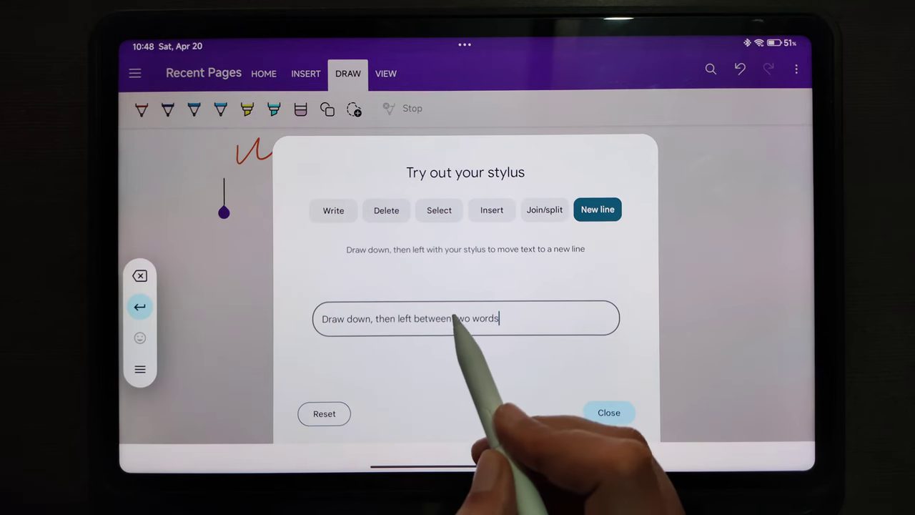
left_click_drag(451, 318, 401, 336)
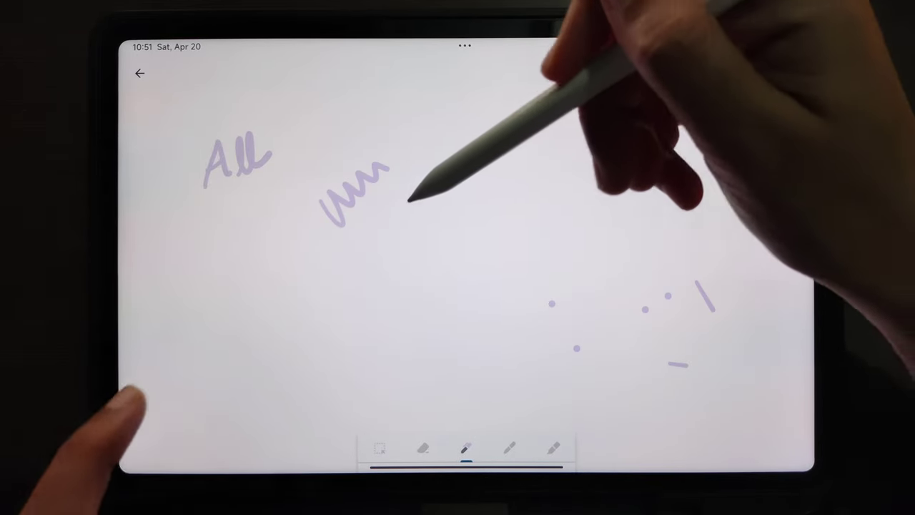
Add more light purple pen strokes to the canvas beside 'All' and the scribble.
left_click_drag(407, 208, 436, 164)
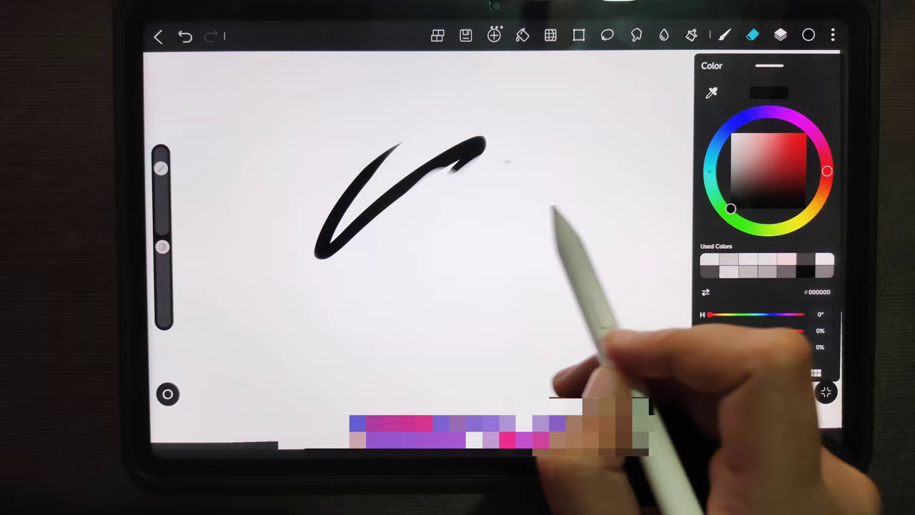
Pick red, then view Sketch Setting's stylus pen down button actions (Radial menu, Brush/Eraser, Palette).
left_click(807, 34)
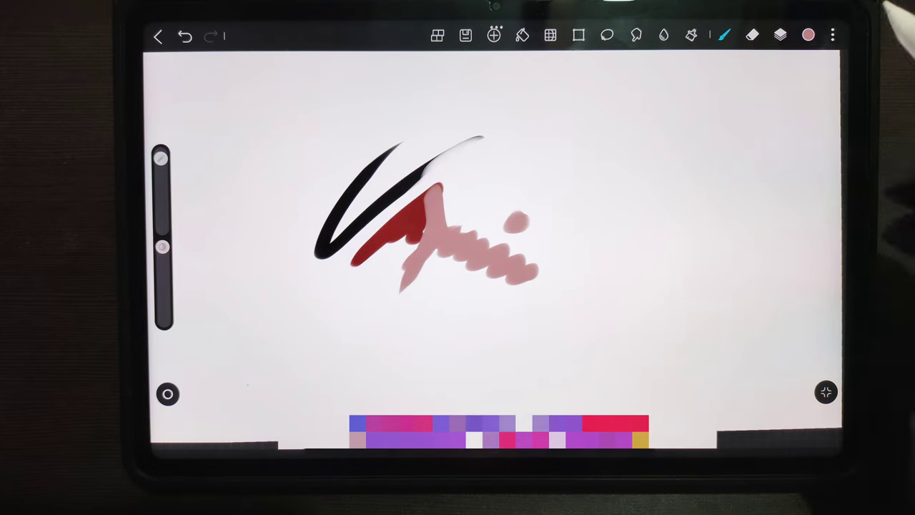
left_click(830, 35)
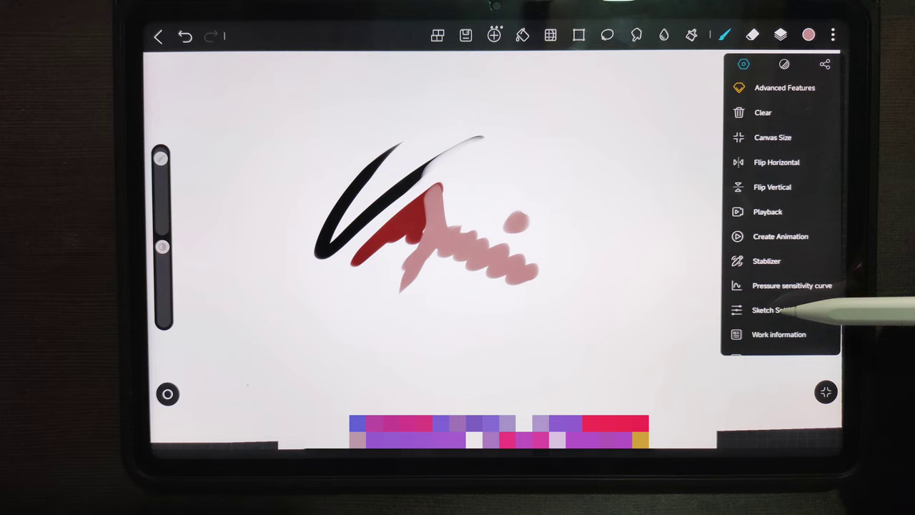
left_click(770, 309)
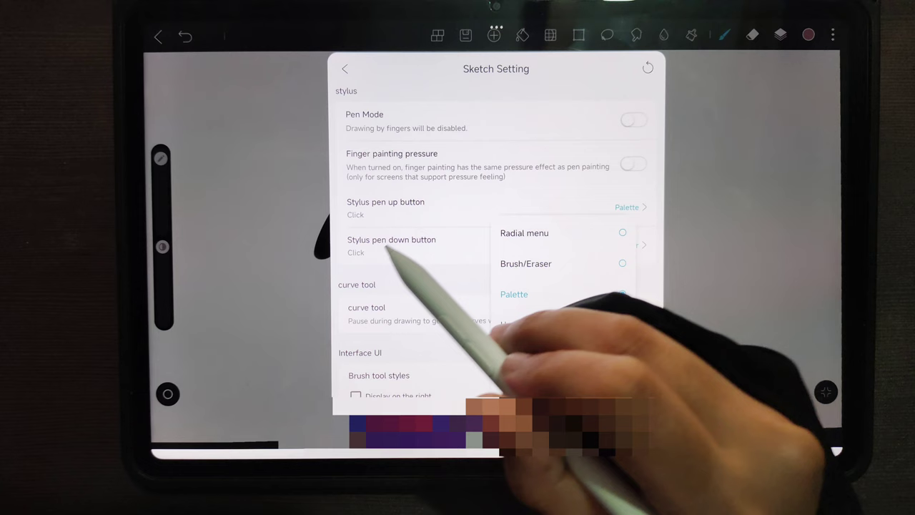
left_click(526, 263)
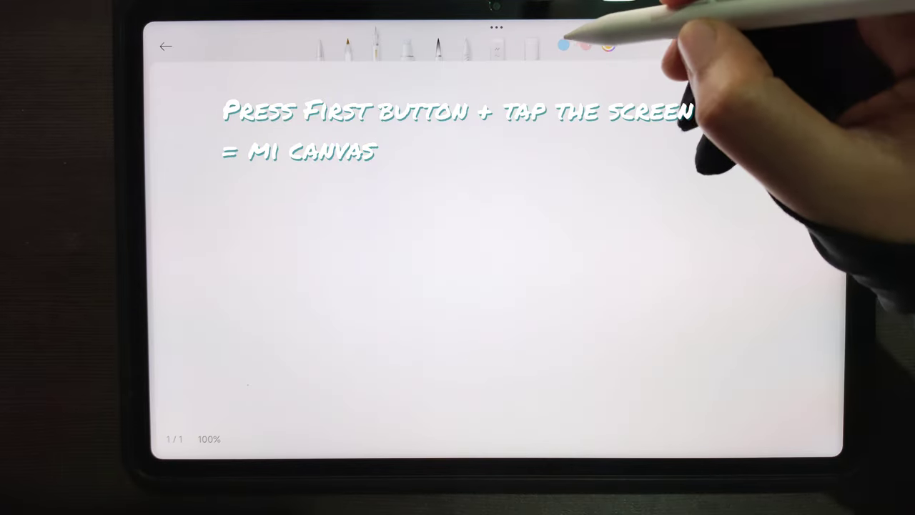
Sketch a stroke across the blank Mi Canvas page with the stylus.
left_click_drag(364, 186, 622, 143)
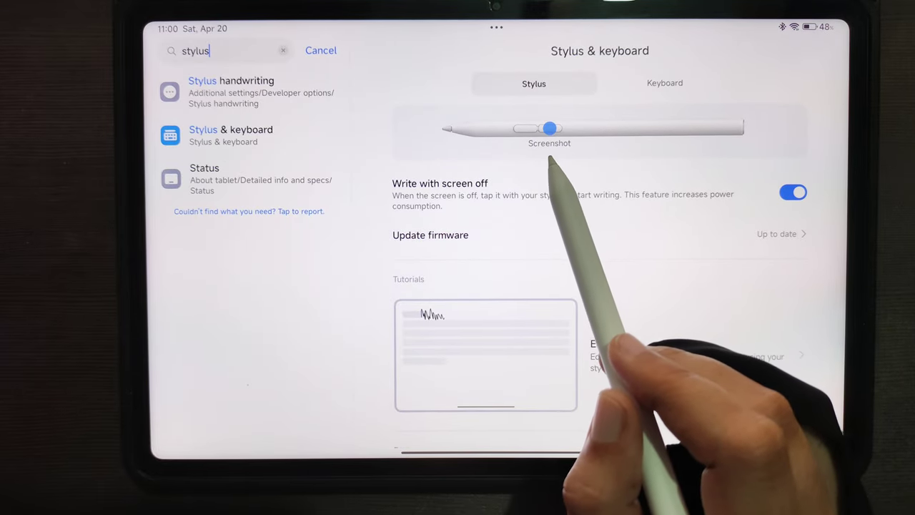
Scroll through the Stylus & keyboard settings options.
scroll("down", 3)
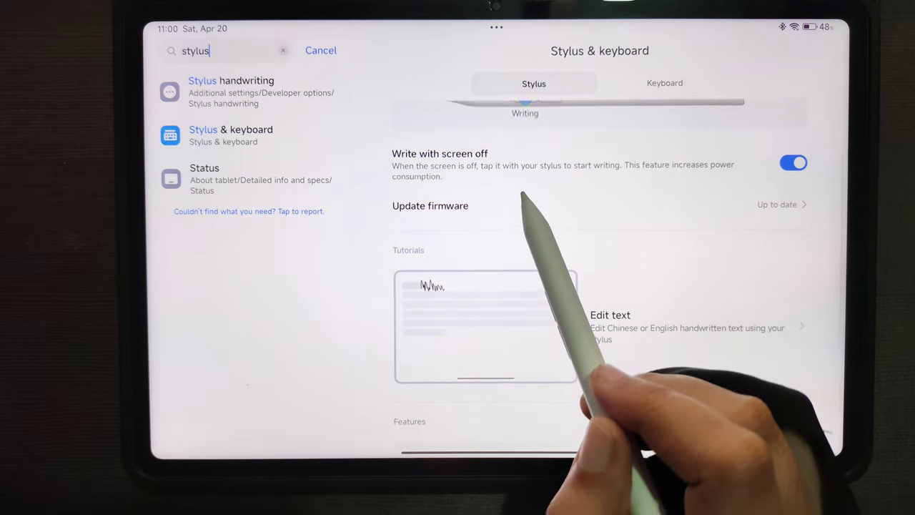
scroll("down", 3)
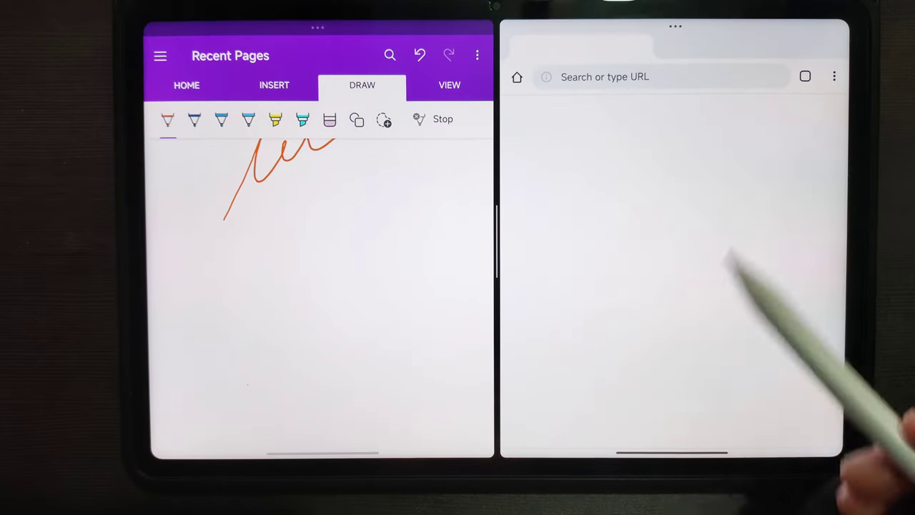
Handwrite 'clair' in Chrome's search box to search for clair patterson.
left_click(658, 77)
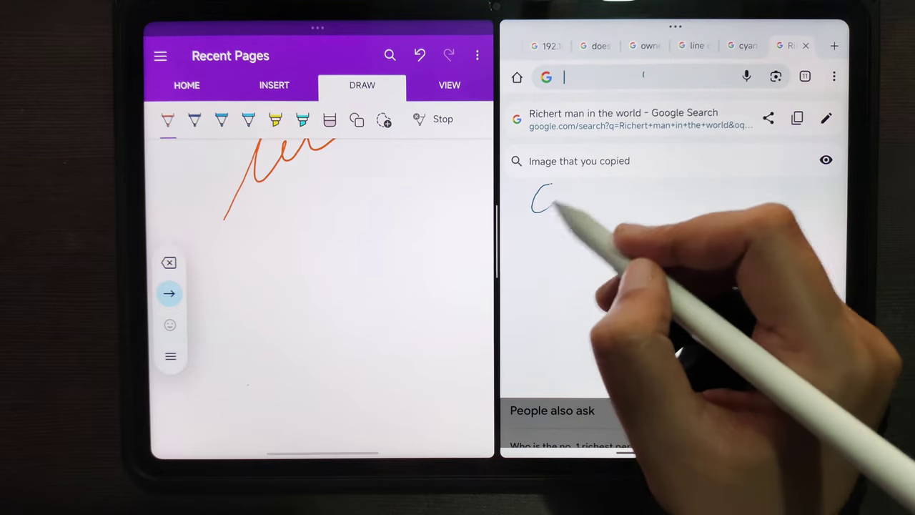
left_click_drag(531, 197, 646, 193)
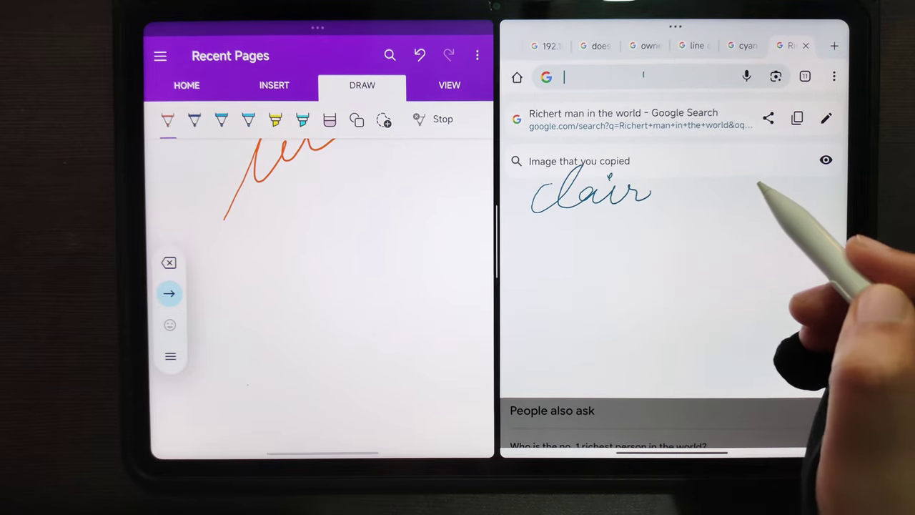
type("clair patterson")
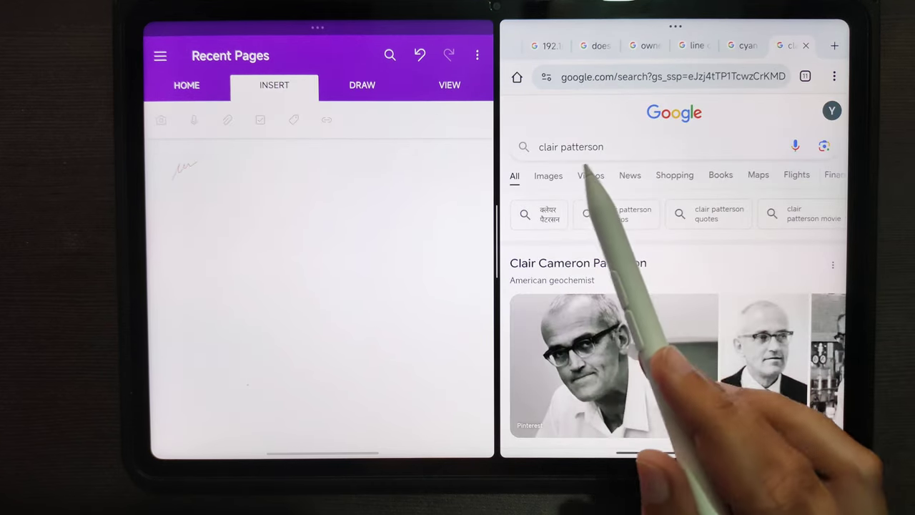
Switch Google to image results and drag a Clair Patterson photo onto the OneNote page.
left_click(549, 175)
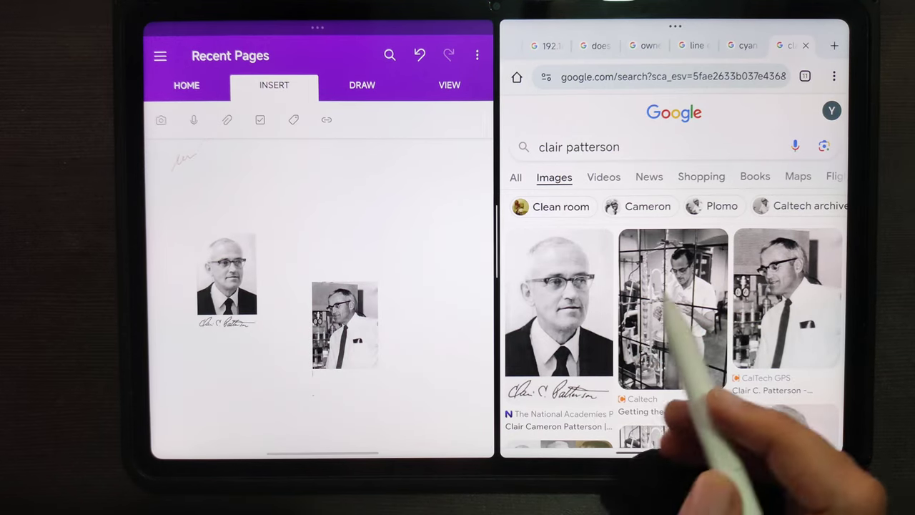
left_click_drag(672, 307, 469, 293)
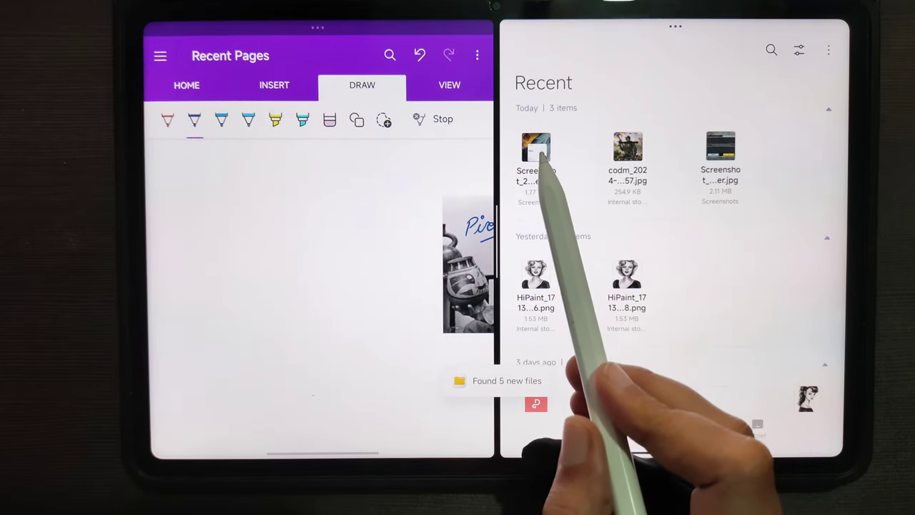
Select then cancel a recent screenshot, browse Tablet storage to DCIM > Screenshots and pick a screenshot.
left_click(536, 147)
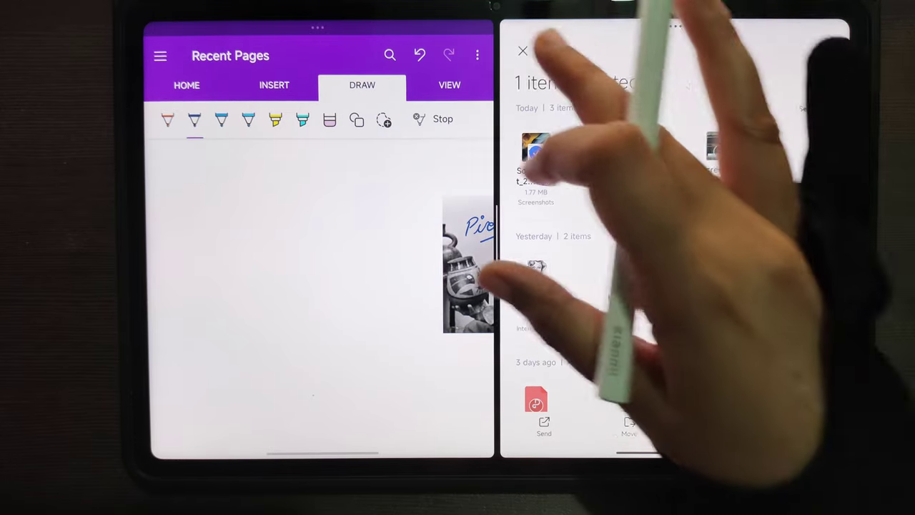
left_click(524, 52)
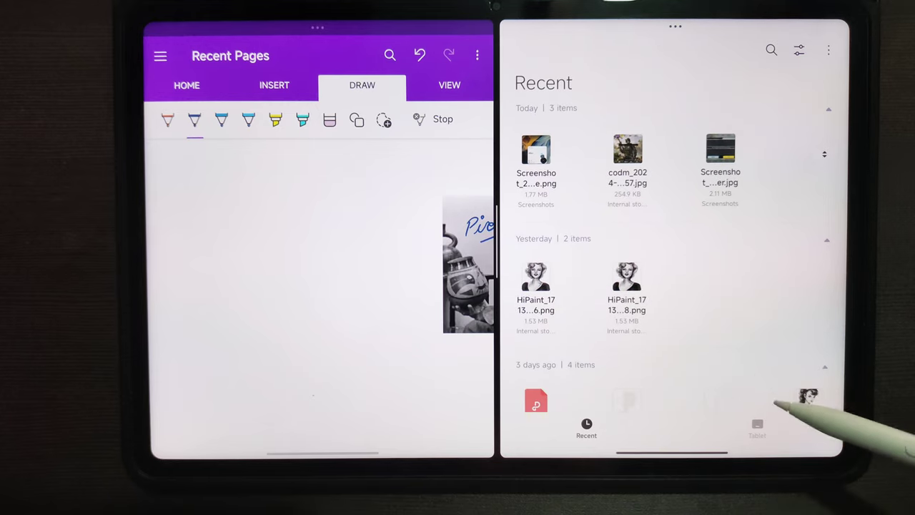
left_click(757, 429)
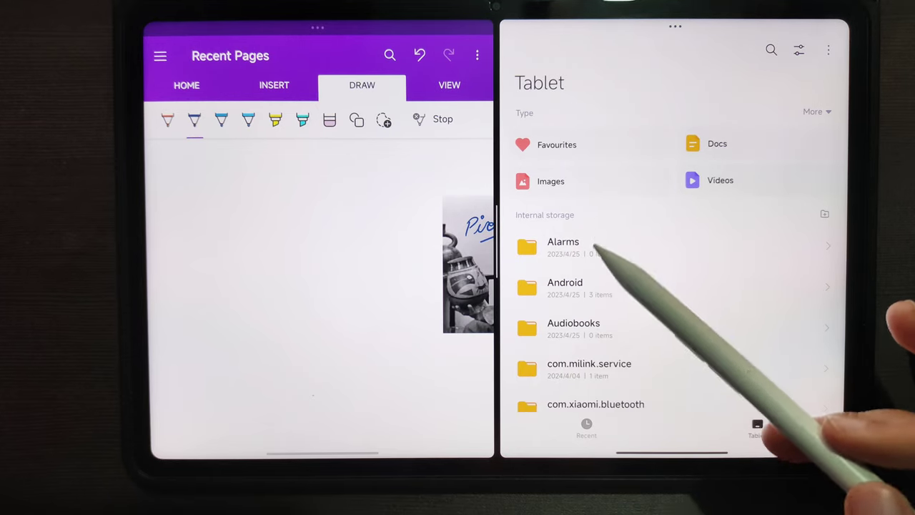
scroll("down", 3)
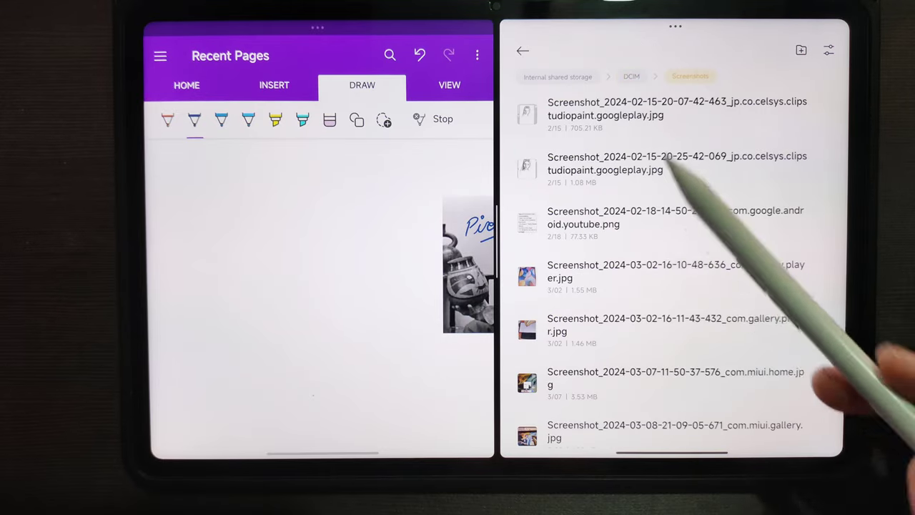
left_click(676, 114)
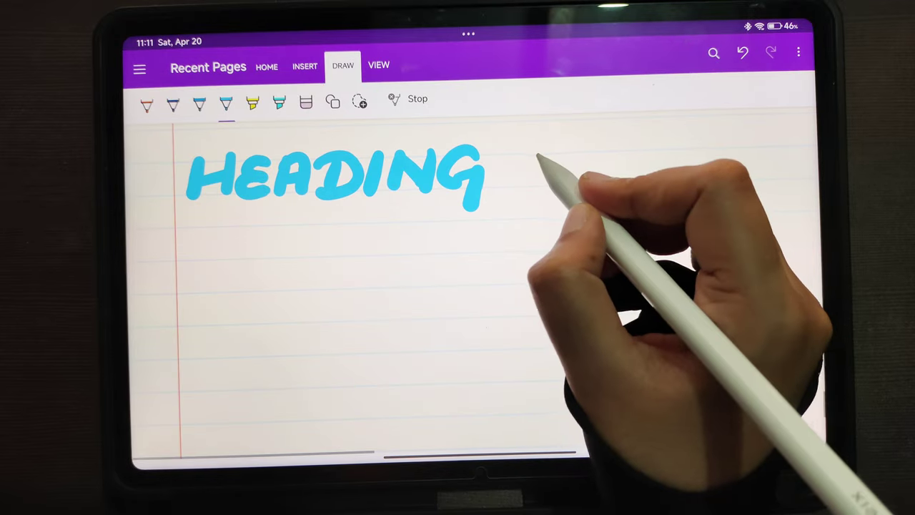
Draw a long blue rule beside HEADING and handwrite 'Subheading:' below it.
left_click_drag(508, 165, 775, 166)
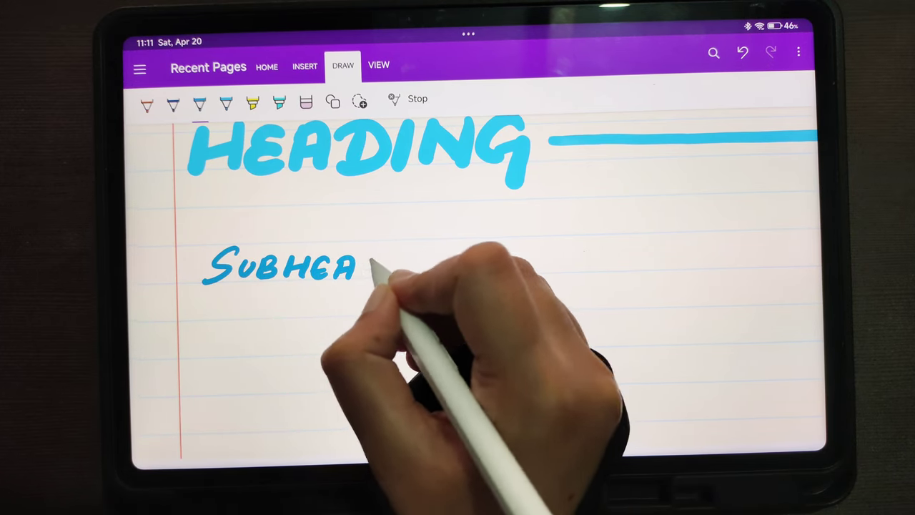
left_click_drag(365, 269, 464, 269)
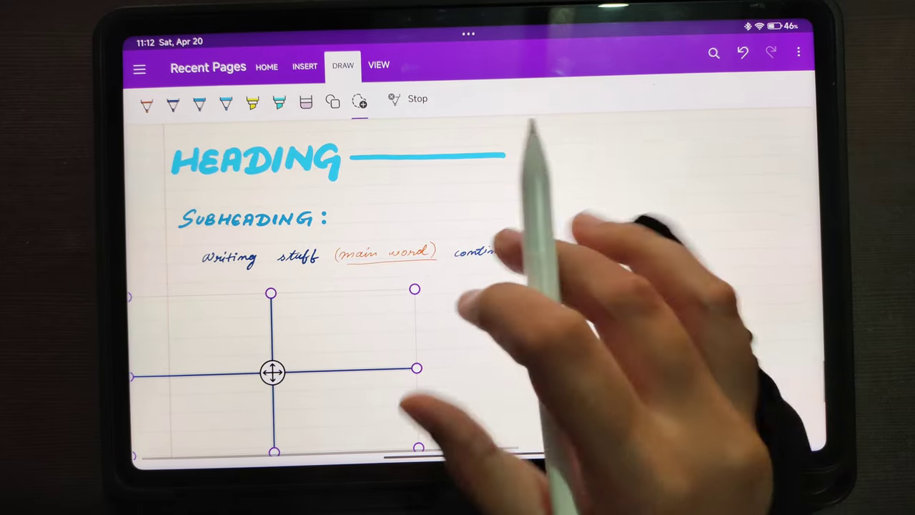
Finish editing the axis lines and bring up the shapes and straight lines list.
left_click(361, 103)
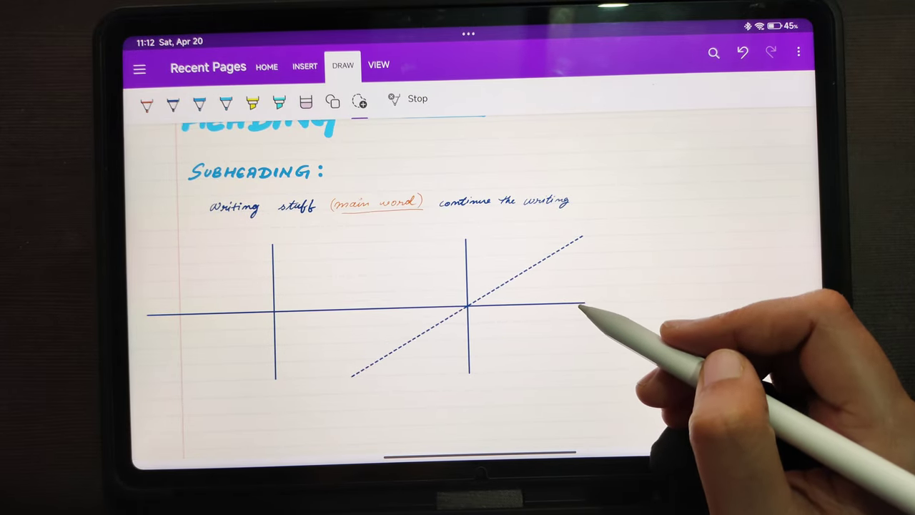
left_click(357, 100)
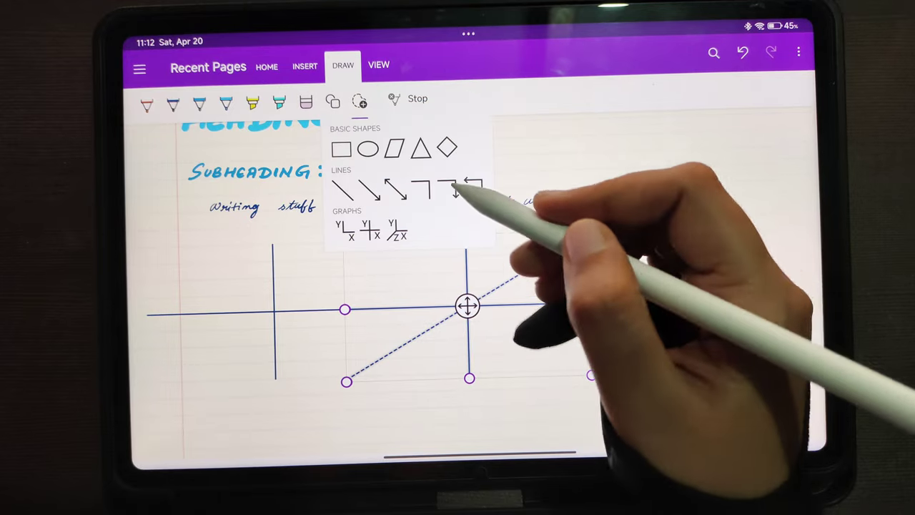